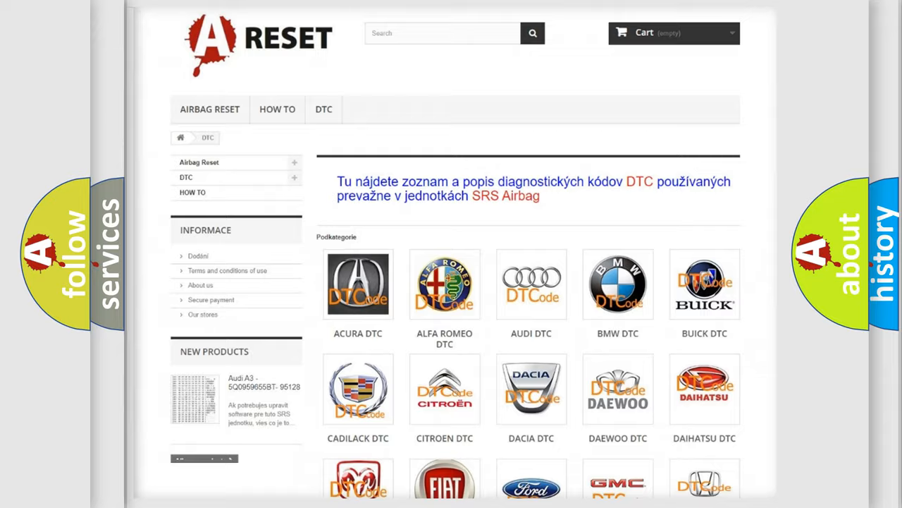
scroll(down, 3)
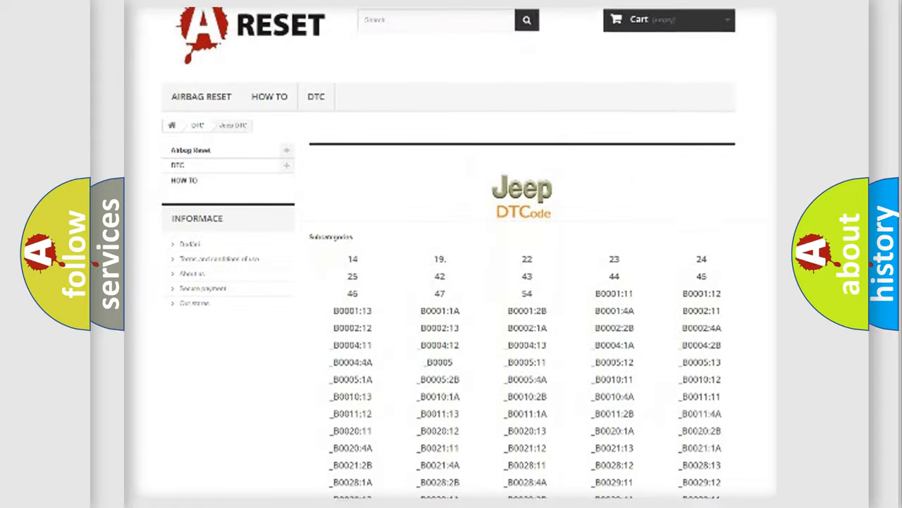
scroll(down, 3)
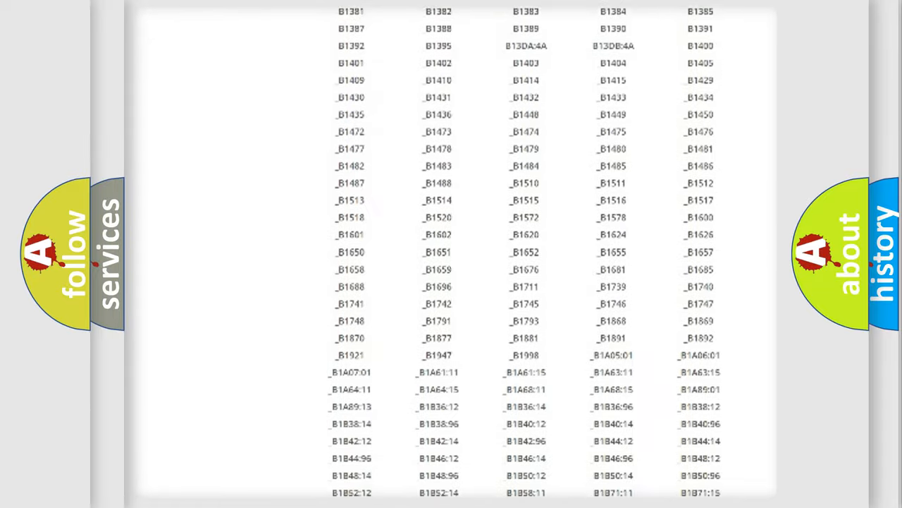